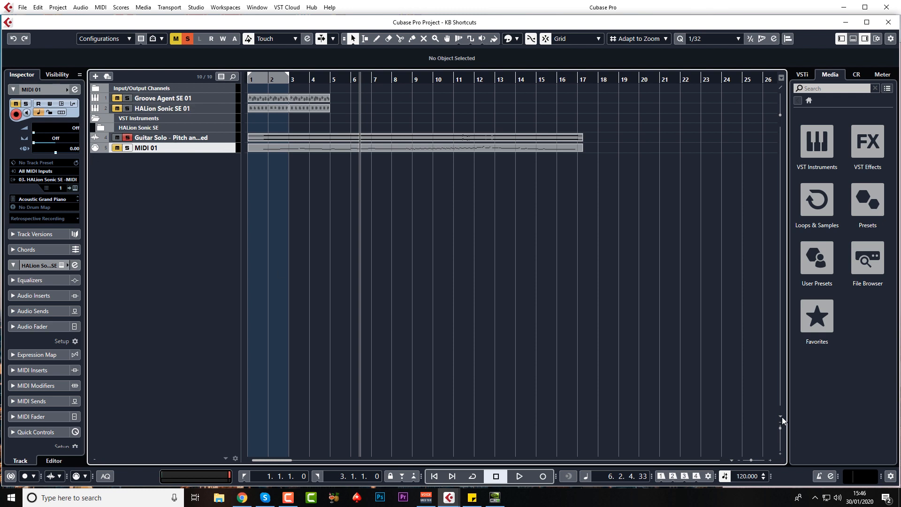
Zoom all tracks to two rows tall, then shrink them back to compact height.
left_click(780, 417)
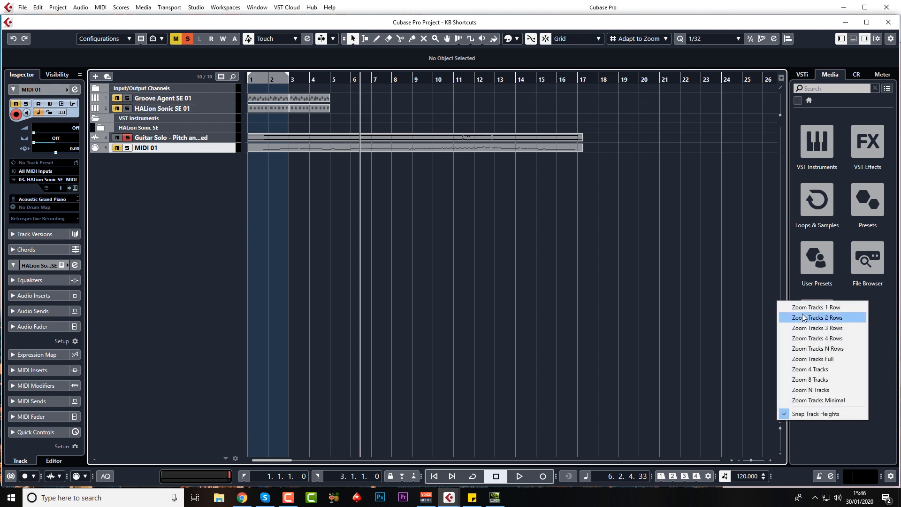
left_click(818, 317)
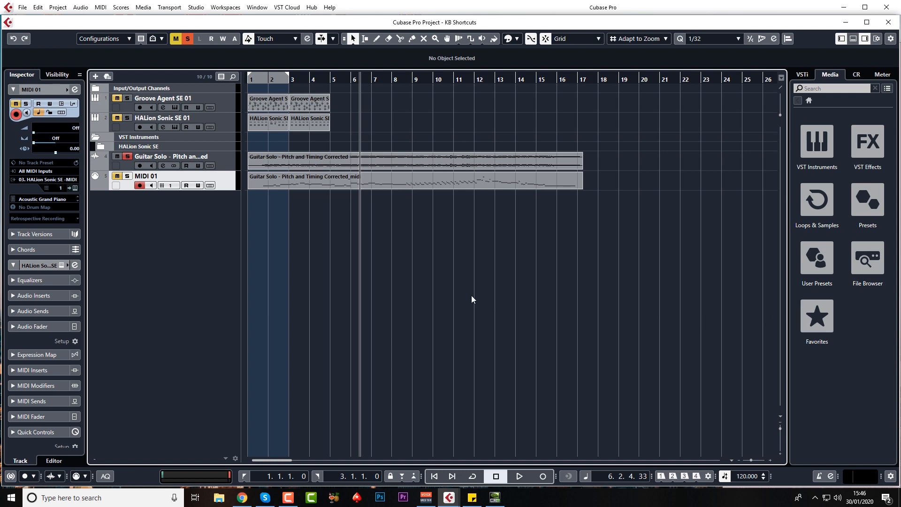
left_click(304, 181)
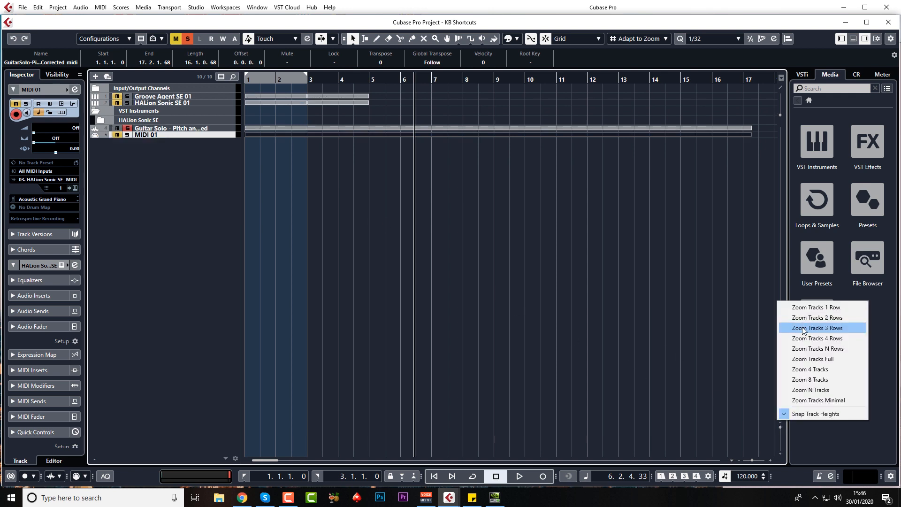
Zoom tracks to three rows, event-zoom MIDI 01 with Ctrl+Down, and view its notes in the Key Editor.
left_click(816, 327)
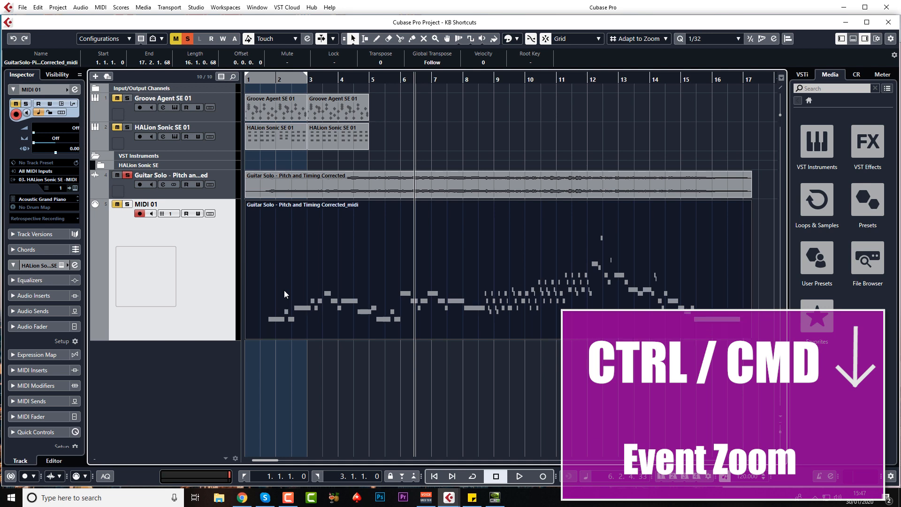
key("ctrl+down")
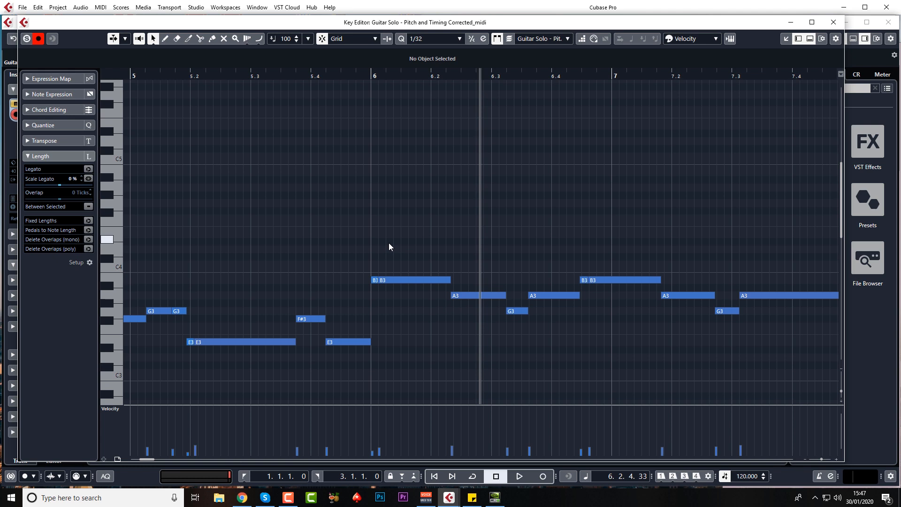
left_click(466, 296)
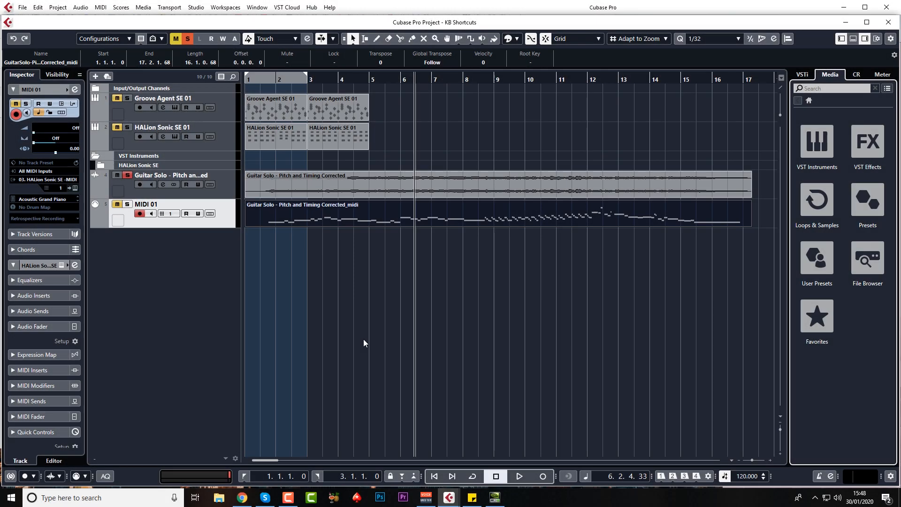
key("ctrl+z")
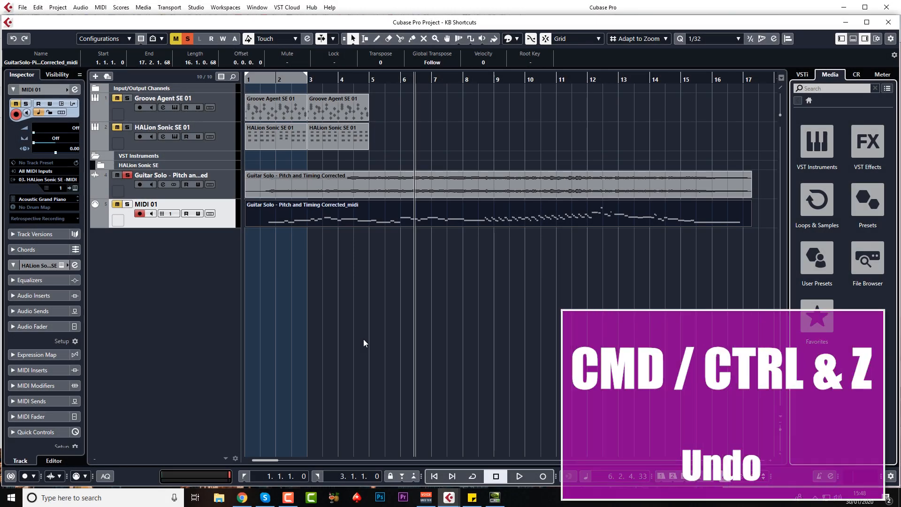
key("ctrl+z")
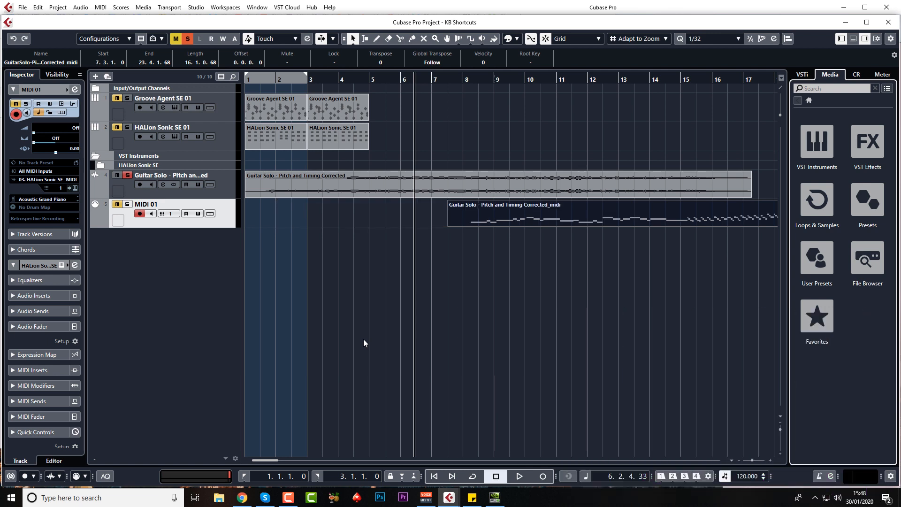
key("ctrl+shift+z")
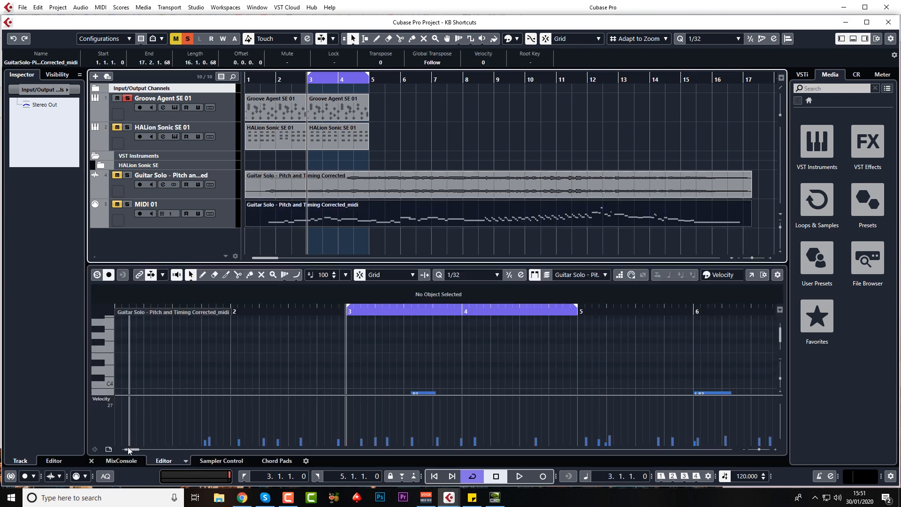
Show the MixConsole in the lower zone and record-enable the Guitar Solo channel.
left_click(122, 460)
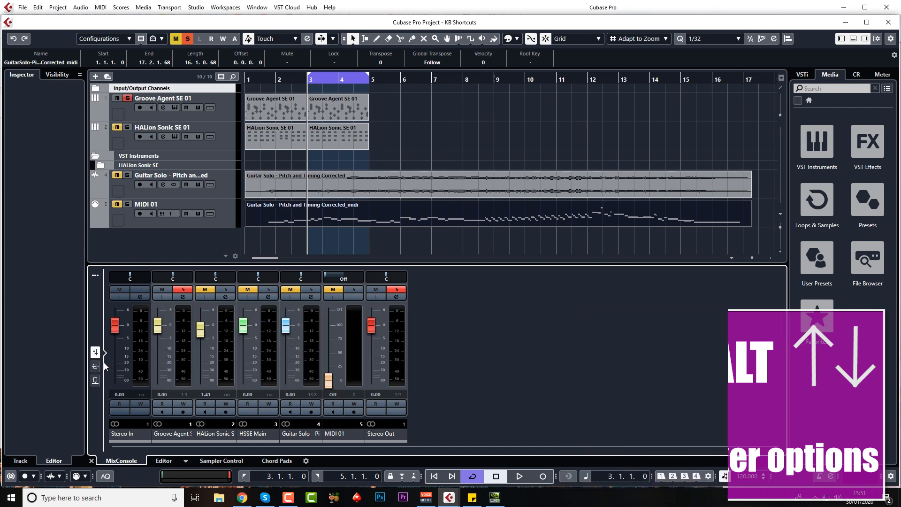
left_click(164, 460)
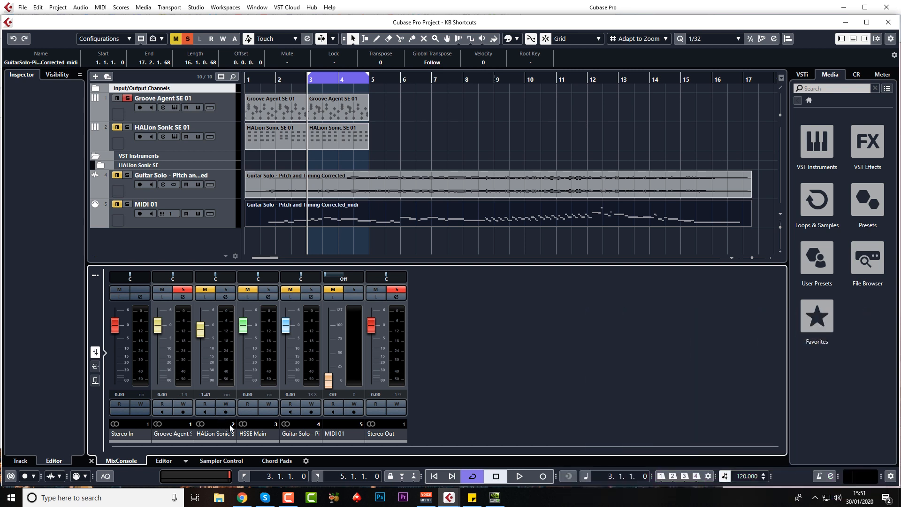
left_click(226, 413)
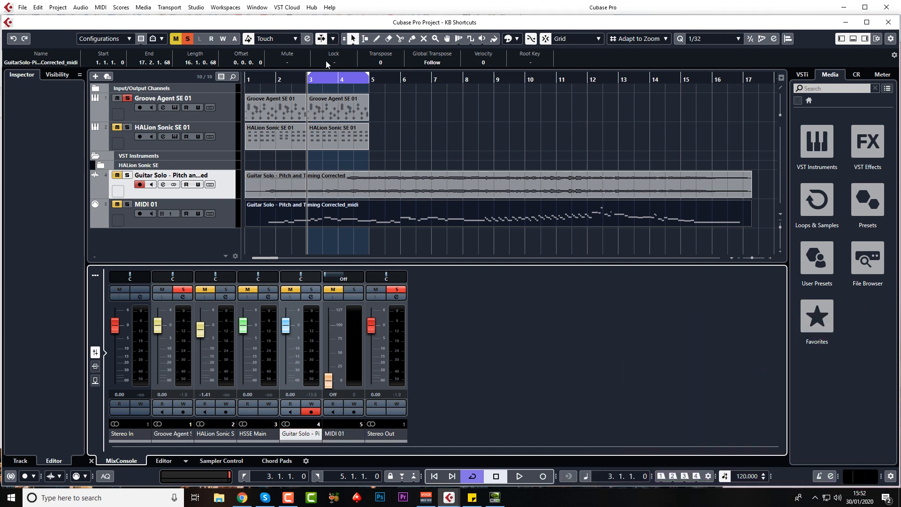
Move the playhead later via the ruler, start playback and record, toggling cycle with /.
left_click(322, 39)
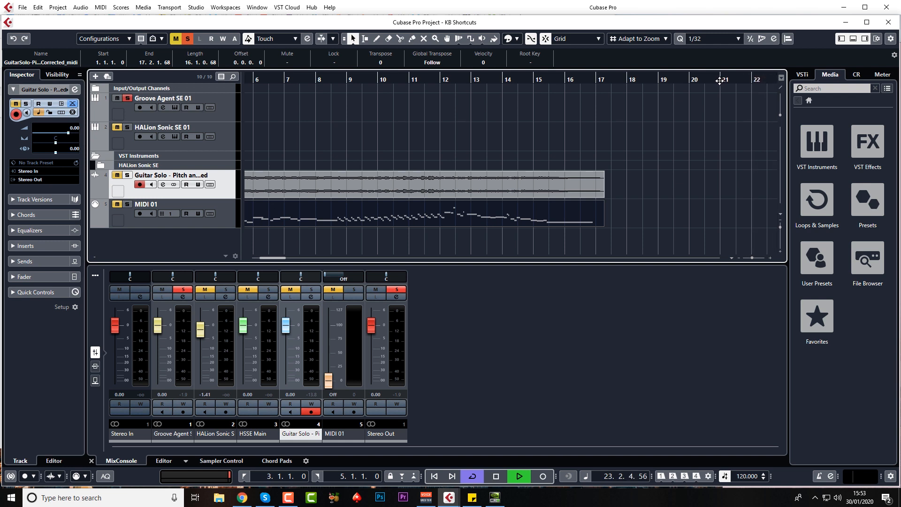
left_click(495, 476)
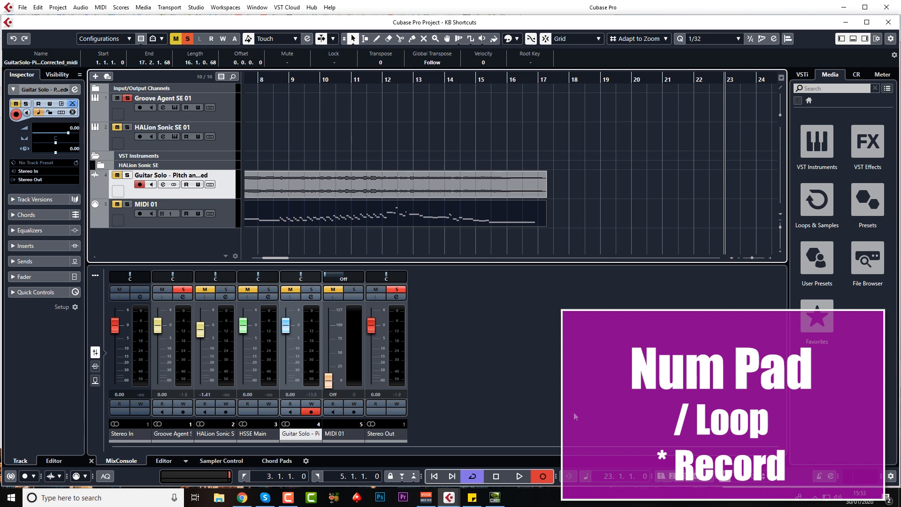
key("/")
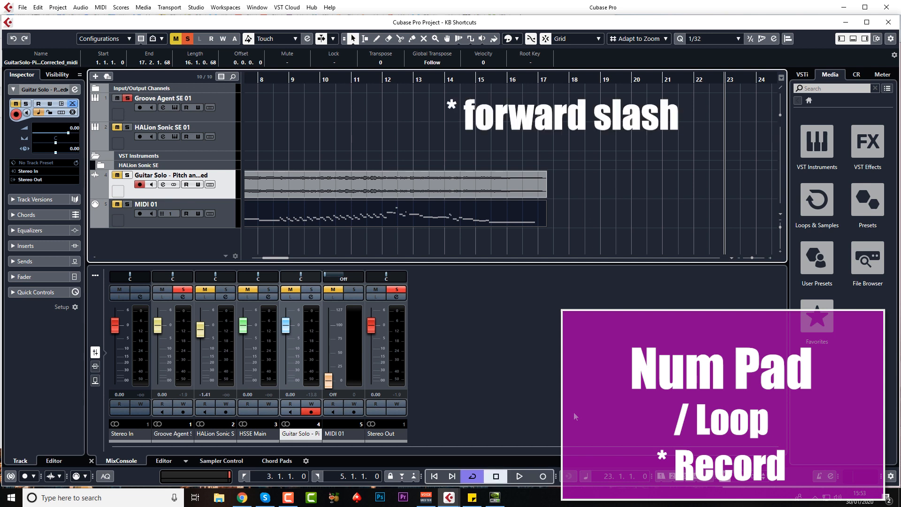
left_click(471, 476)
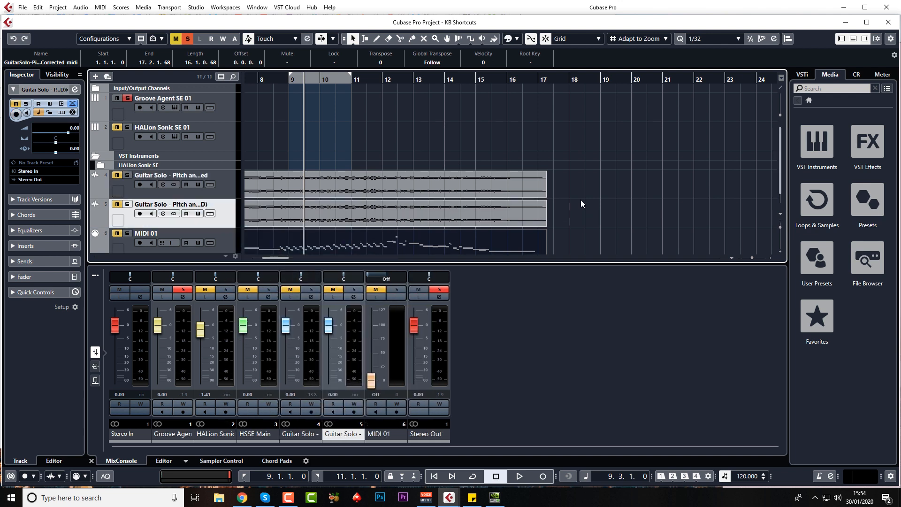
mouse_move(359, 78)
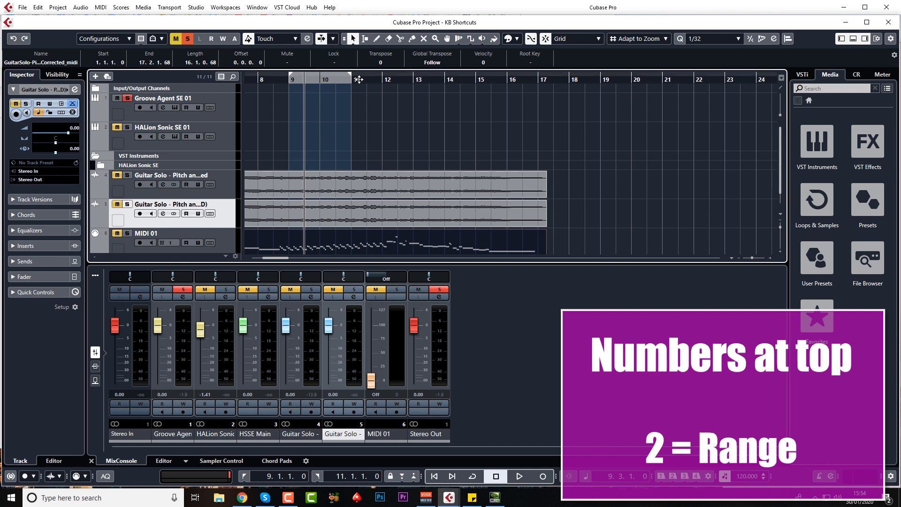
Mark a bar 10–11 range across both Guitar Solo tracks with the Range Selection tool.
left_click(365, 39)
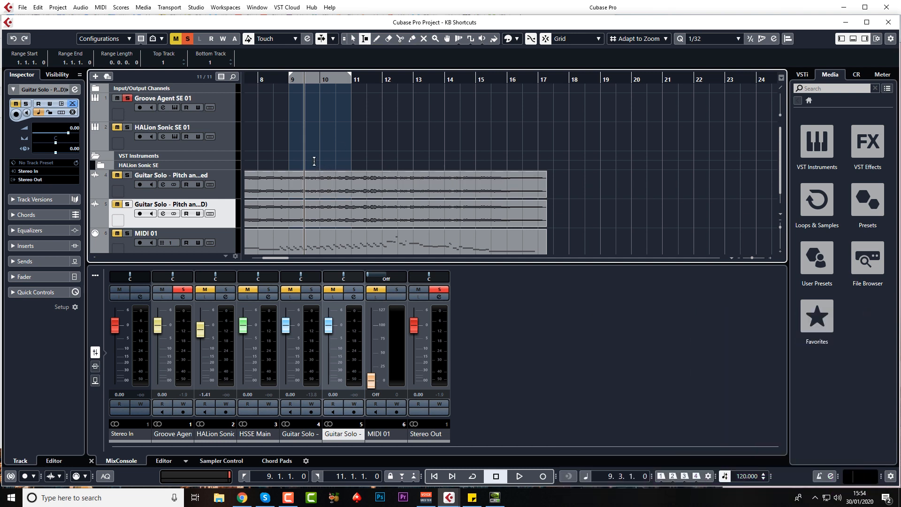
left_click_drag(319, 167, 368, 227)
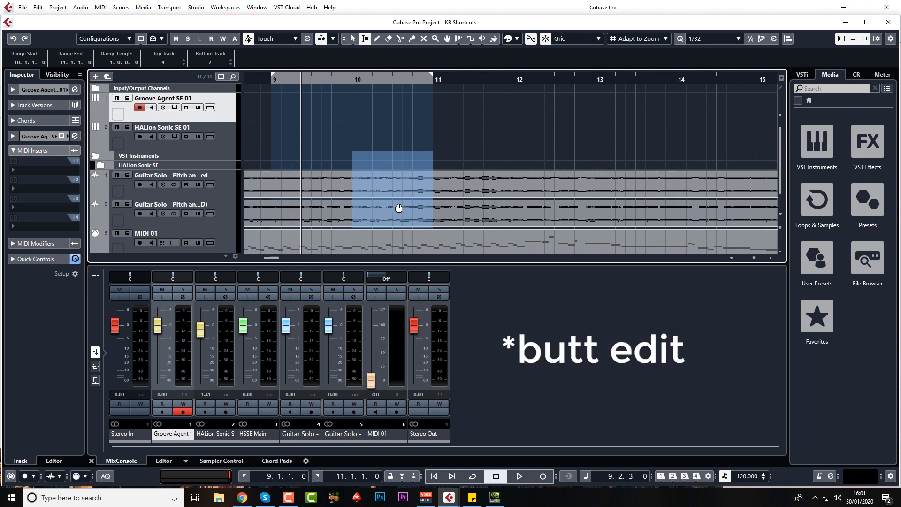
mouse_move(403, 212)
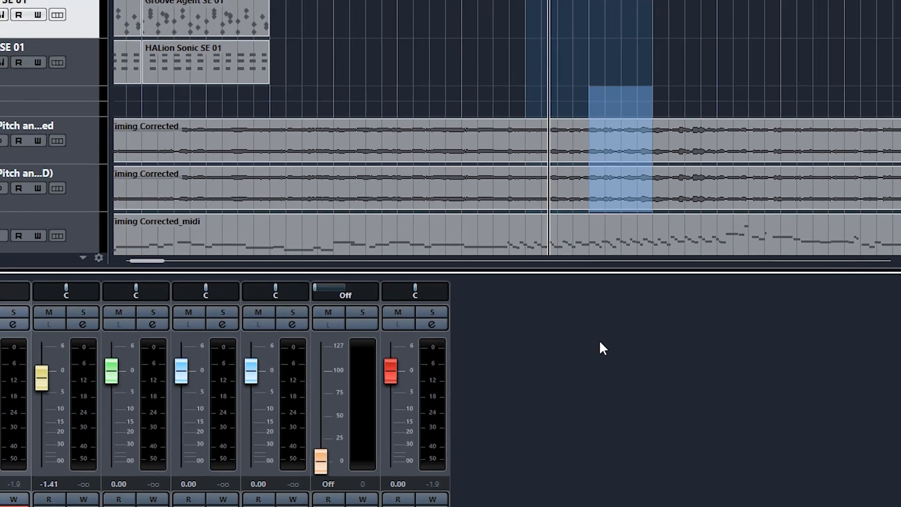
Split the Guitar Solo events at both boundaries of the bar 10–11 range with Shift+X.
key("shift+x")
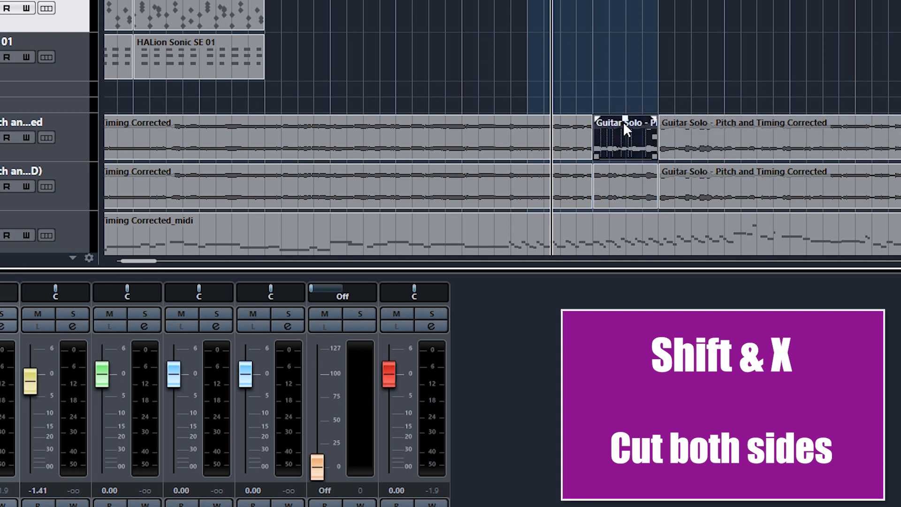
key("shift+x")
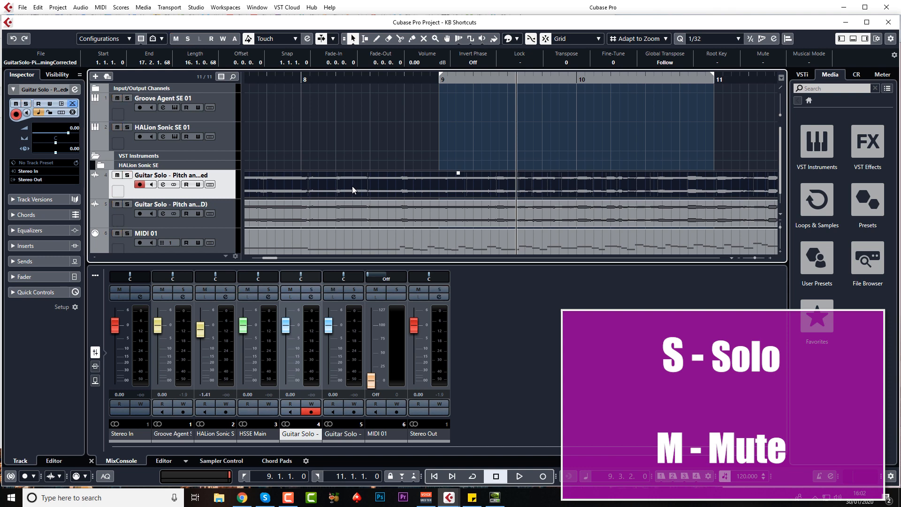
mouse_move(390, 203)
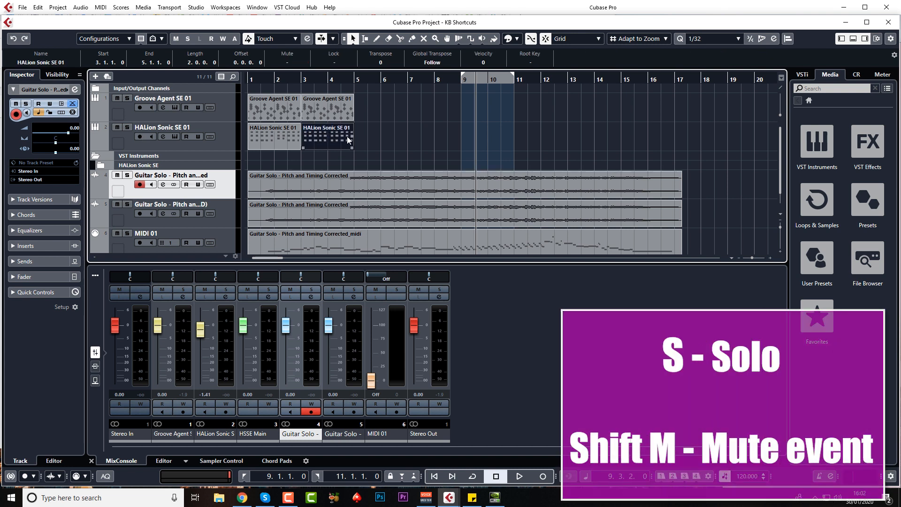
key("shift+m")
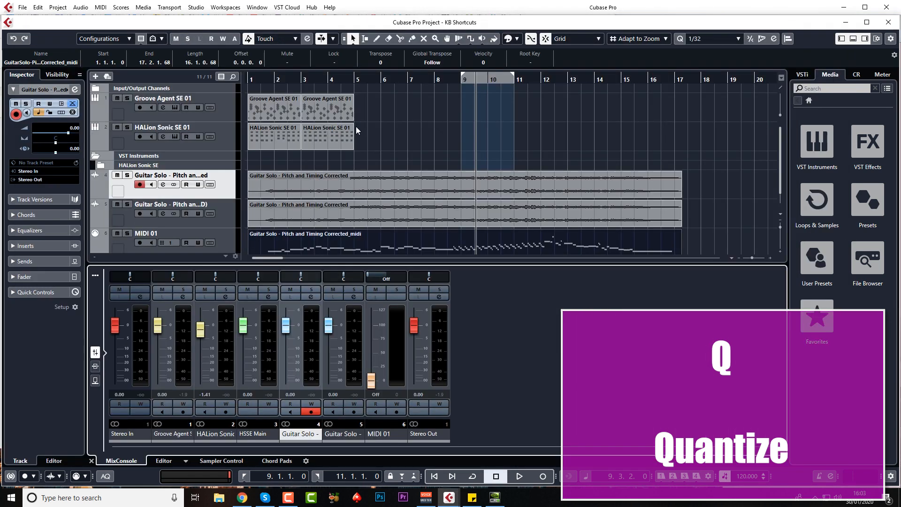
key("ctrl+d")
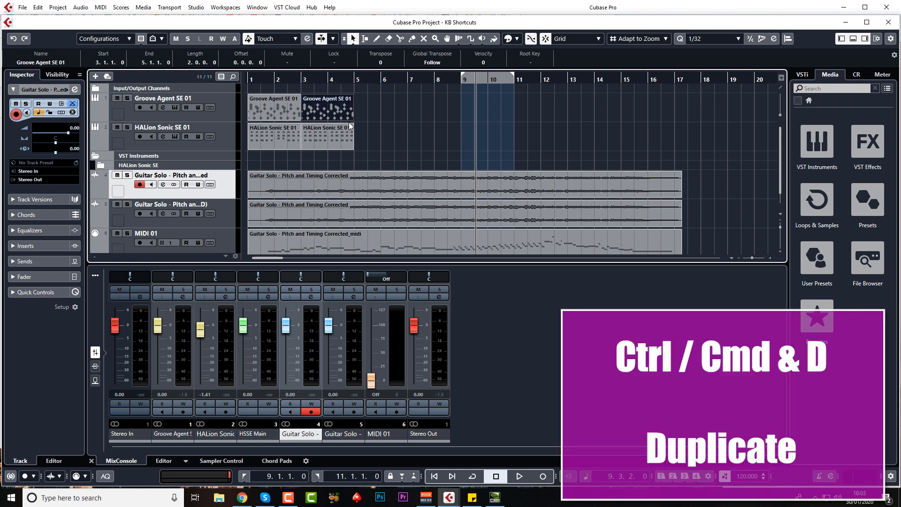
key("ctrl+d")
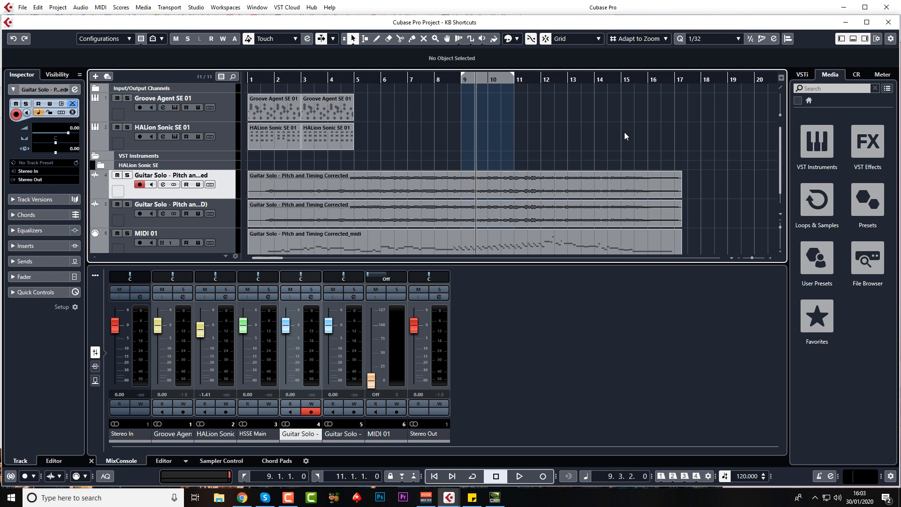
left_click(376, 38)
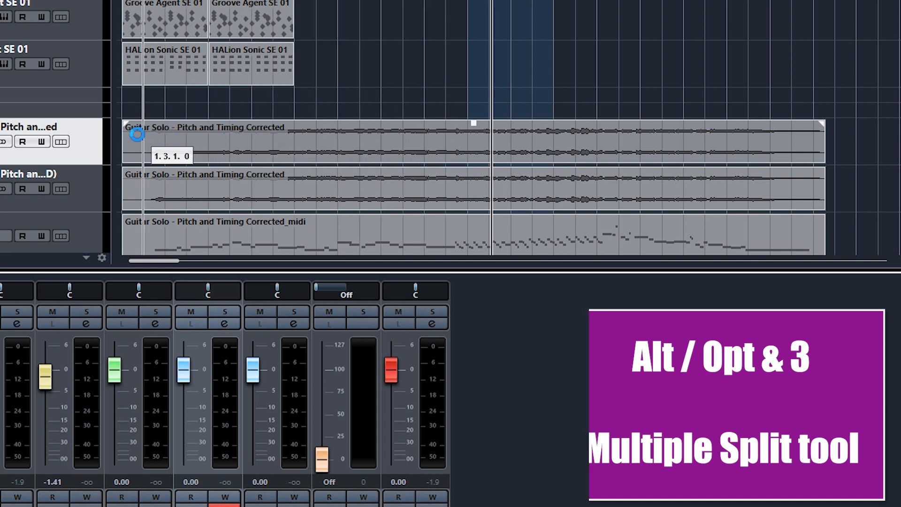
left_click(520, 155)
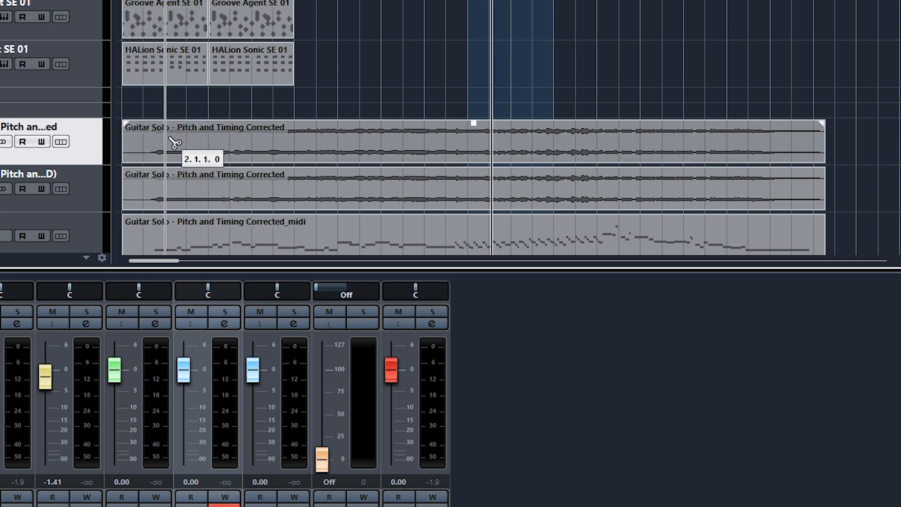
left_click(176, 143)
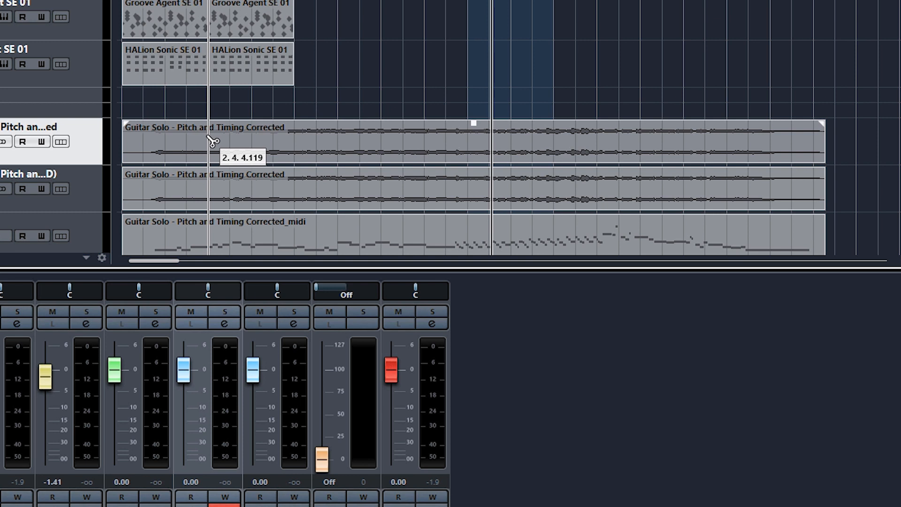
left_click(228, 141)
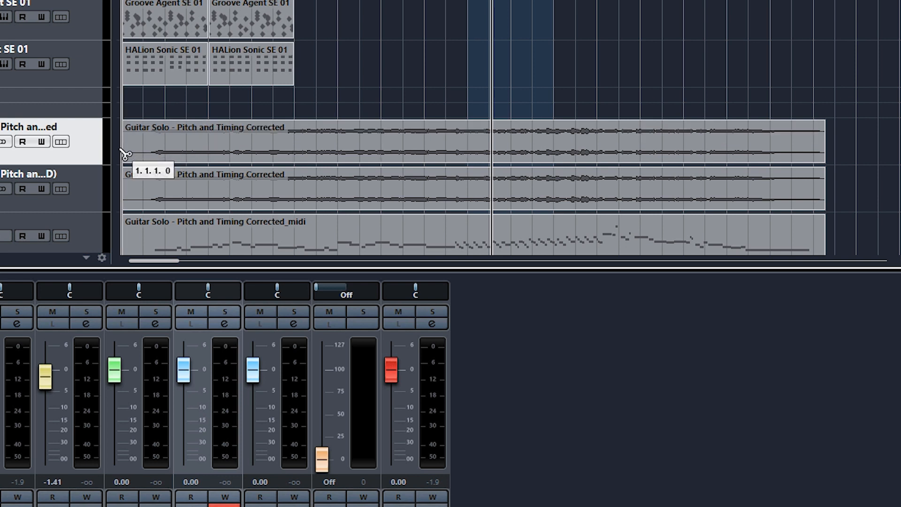
mouse_move(472, 75)
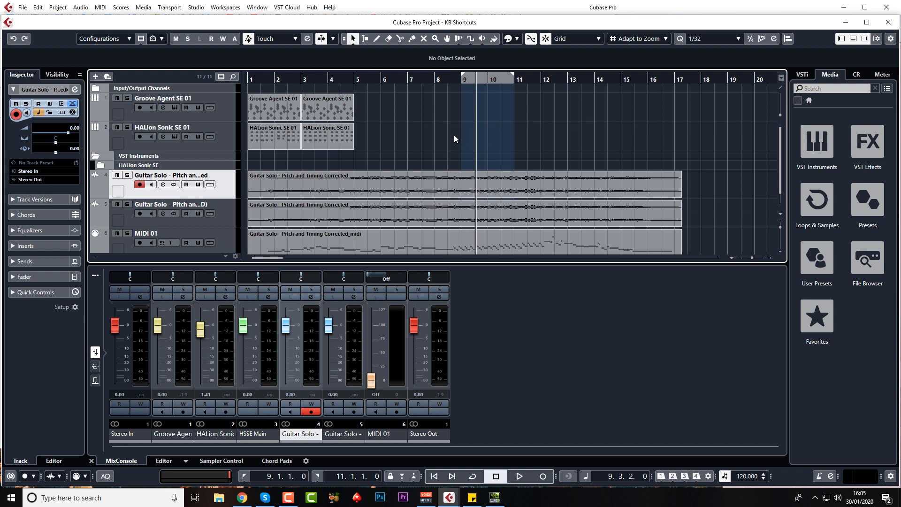
mouse_move(353, 38)
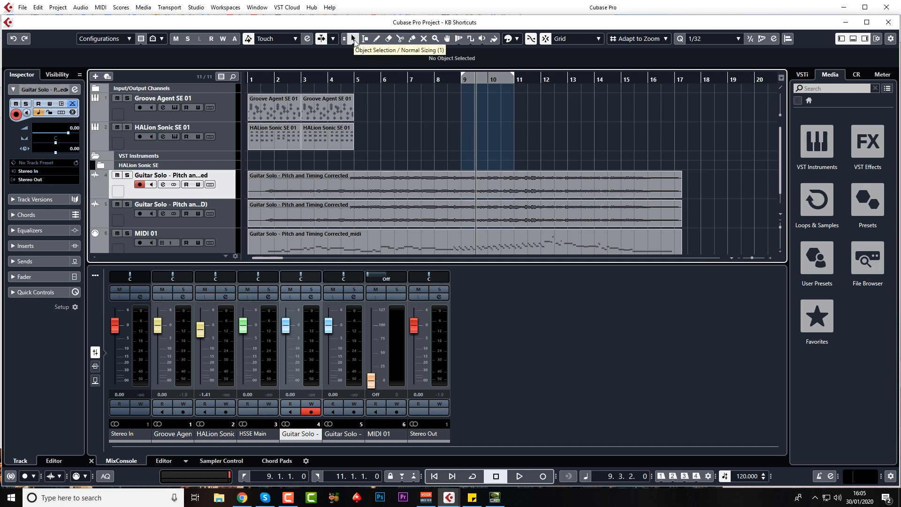
mouse_move(428, 139)
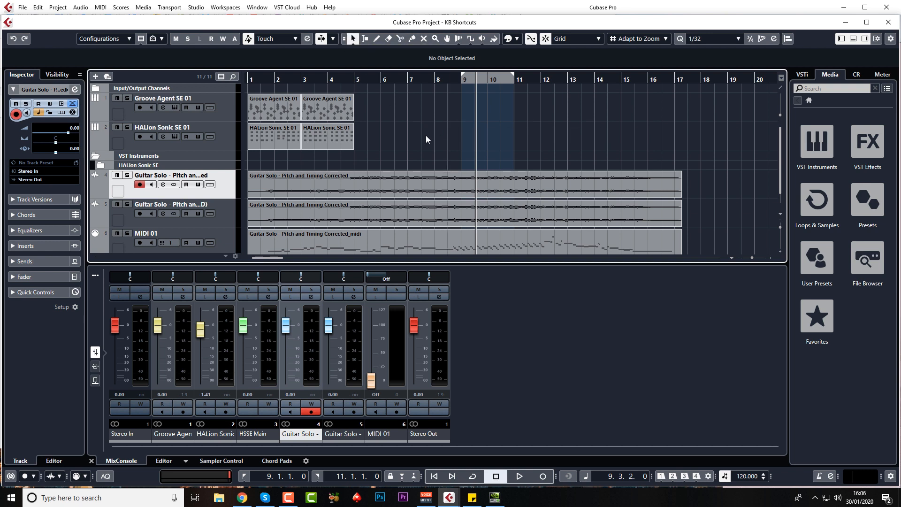
mouse_move(449, 137)
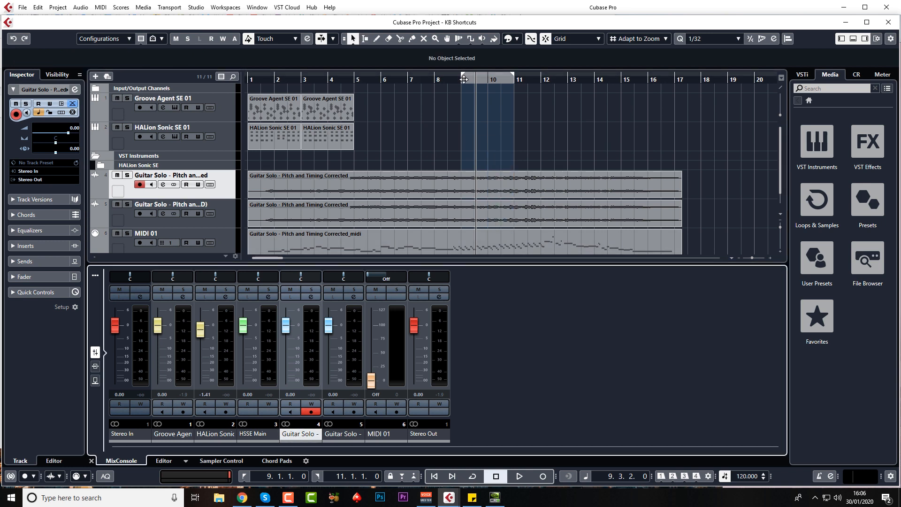
key("f2")
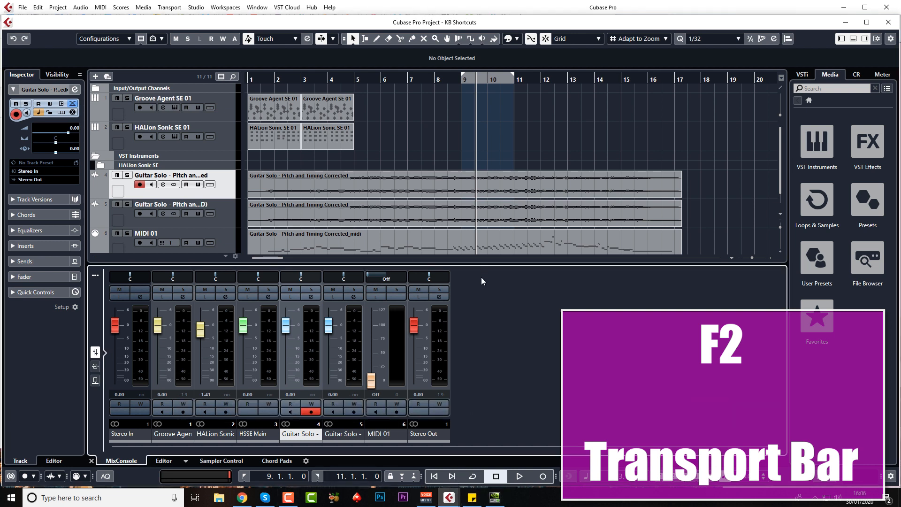
key("f3")
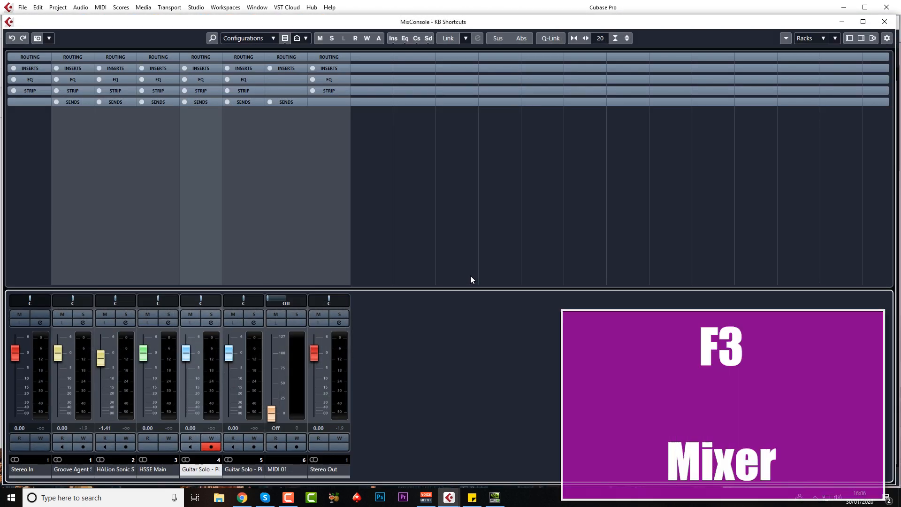
key("F3")
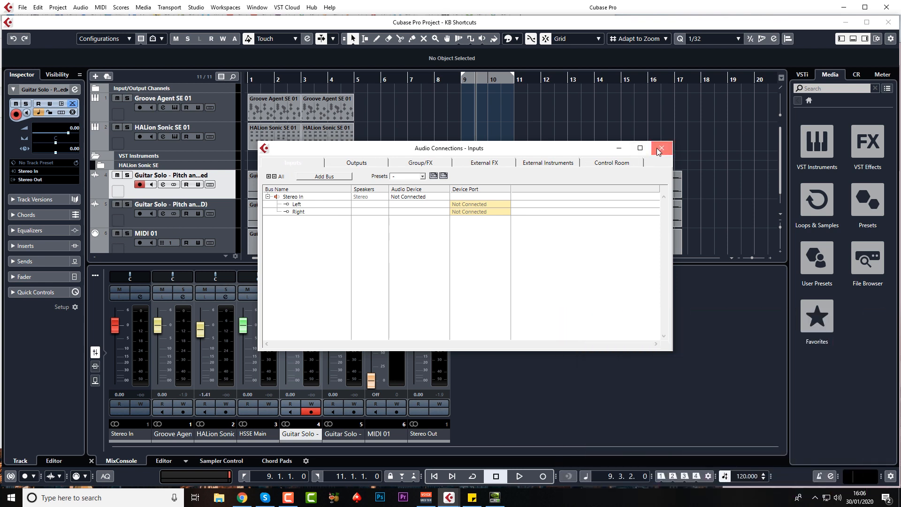
left_click(660, 148)
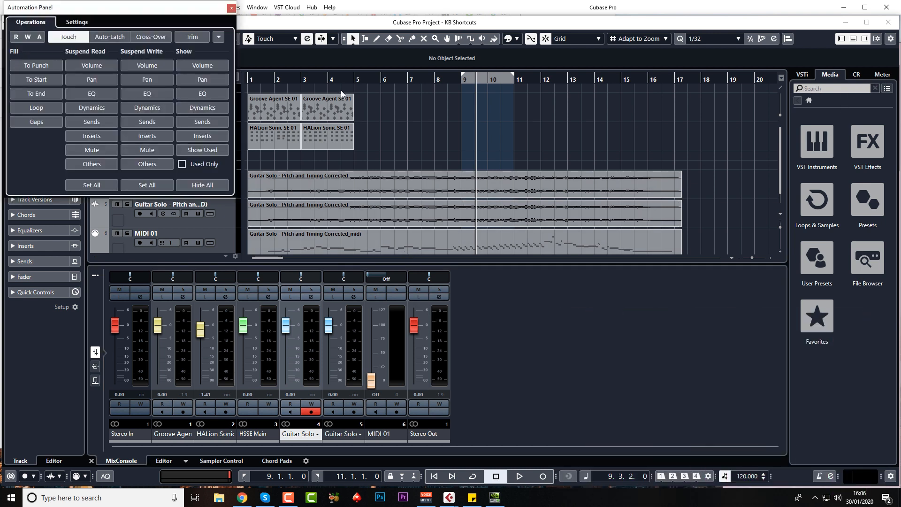
key("f6")
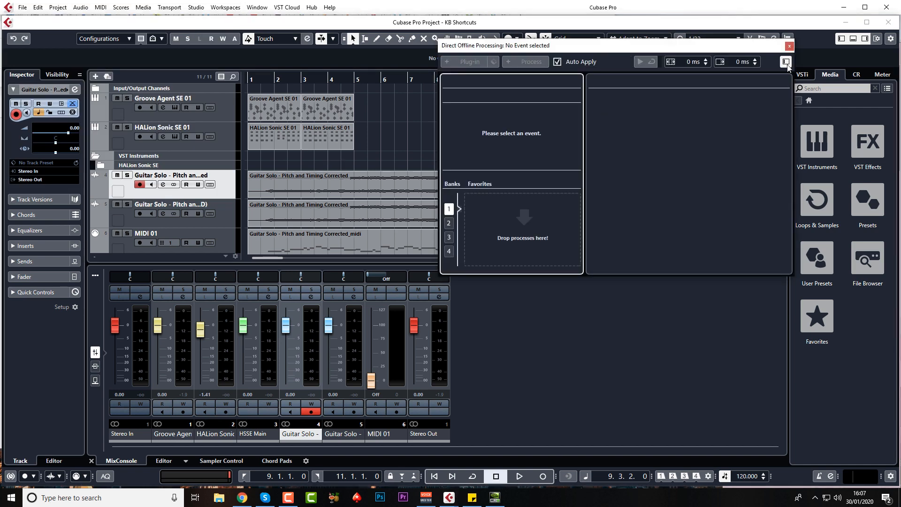
key("f7")
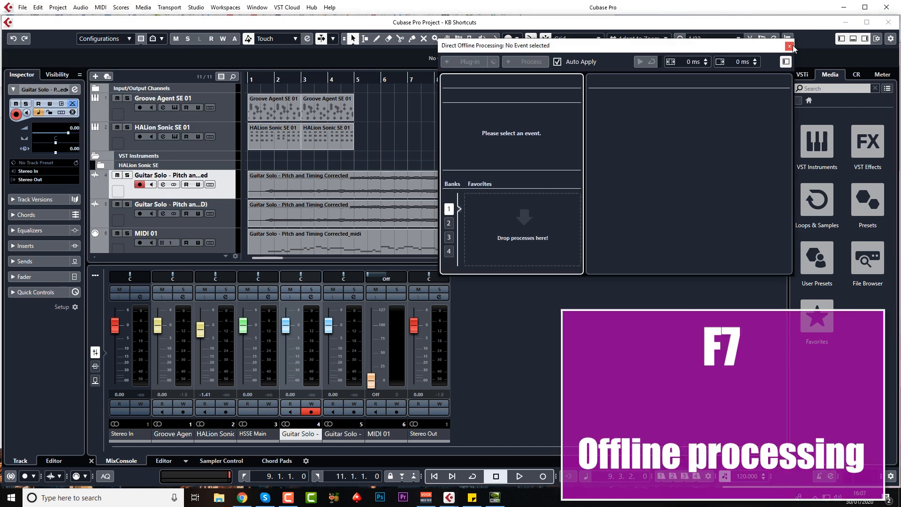
left_click(789, 45)
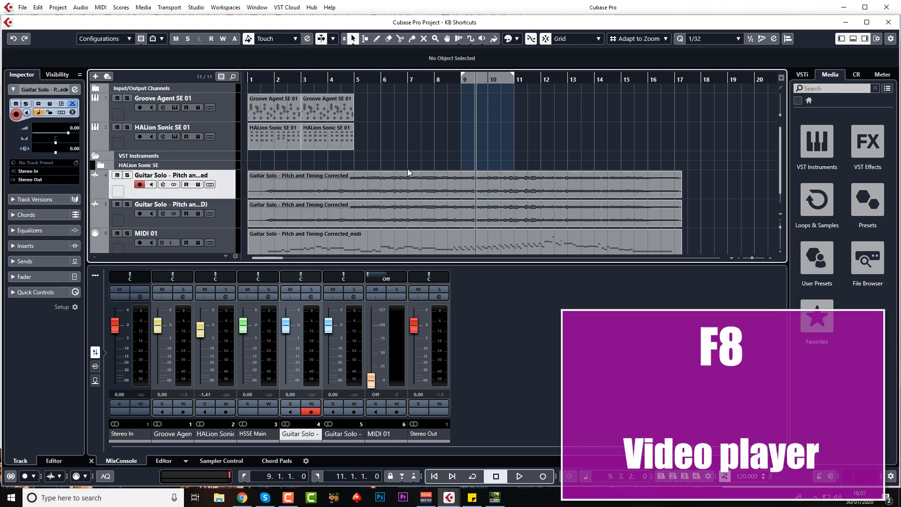
left_click(403, 184)
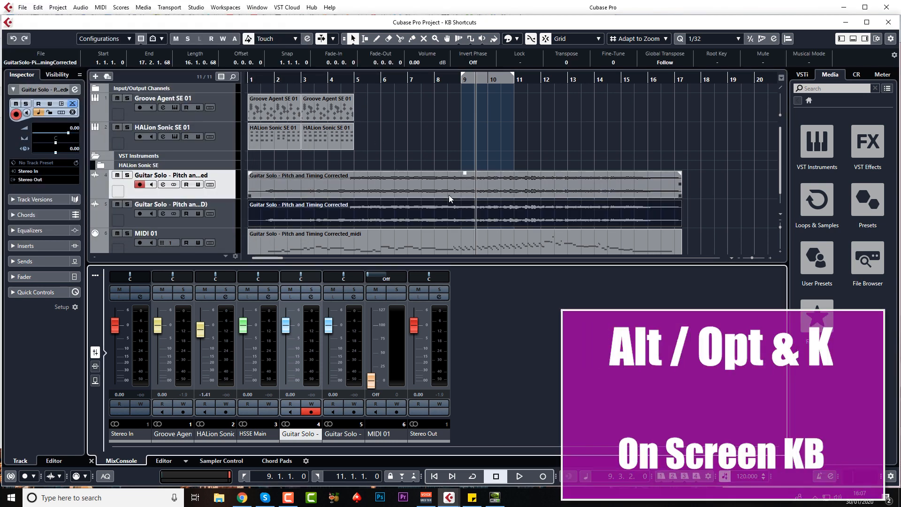
key("alt+k")
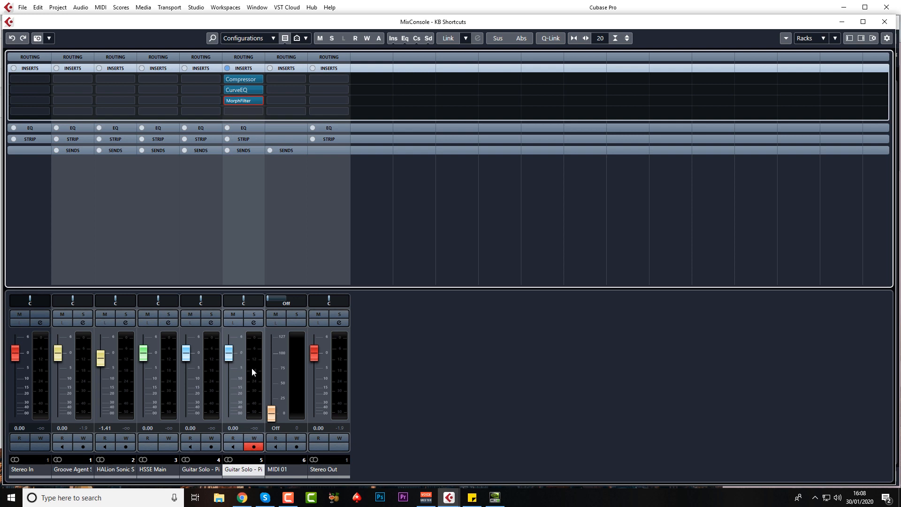
mouse_move(221, 214)
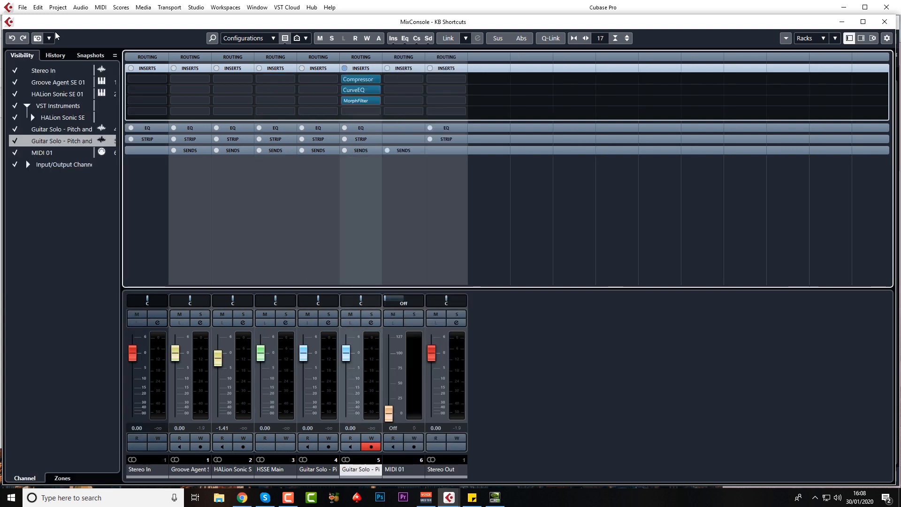
mouse_move(185, 17)
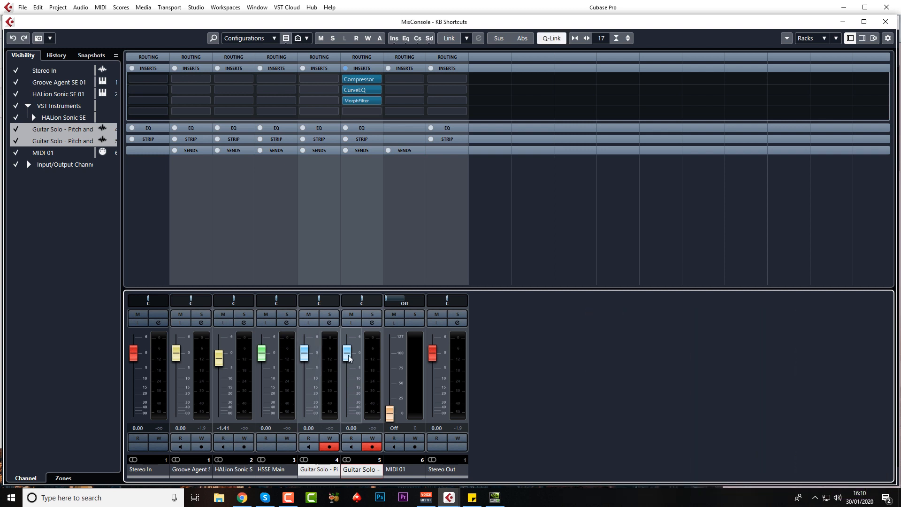
Lower both Guitar Solo faders to -13.6 dB, enlarge the racks, and close the MixConsole.
left_click_drag(347, 352, 348, 385)
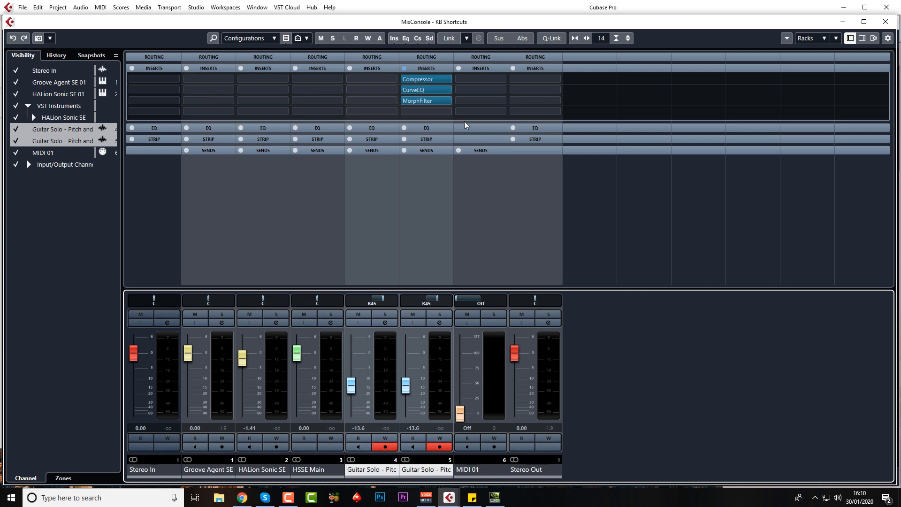
left_click(629, 37)
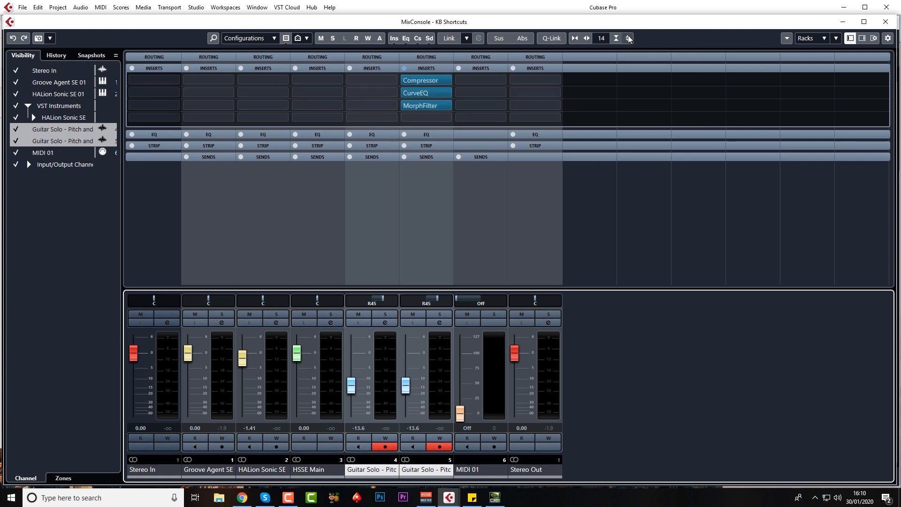
left_click(616, 37)
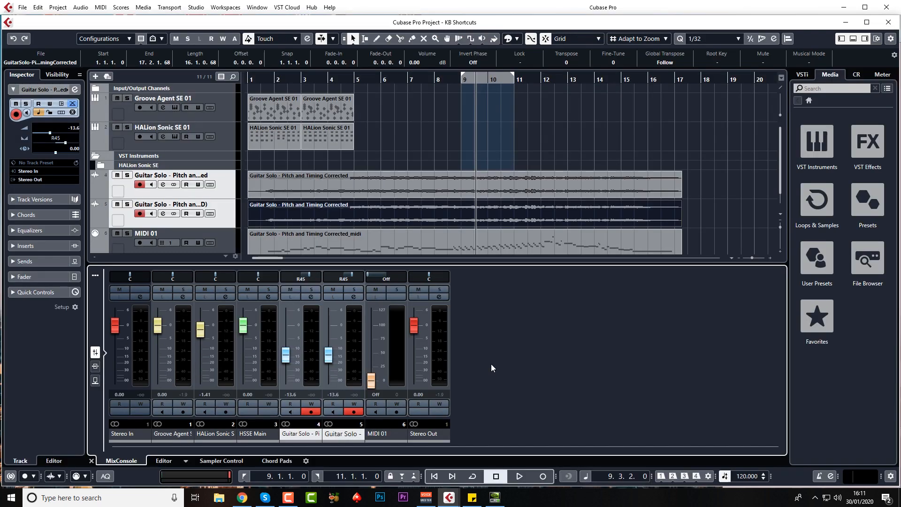
Open Edit > Key Commands and search for 'quantize'.
left_click(37, 7)
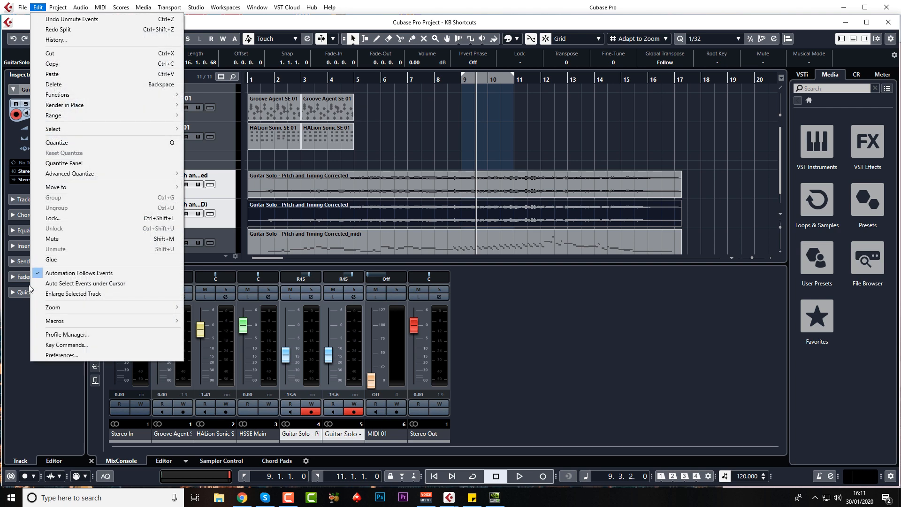
left_click(66, 345)
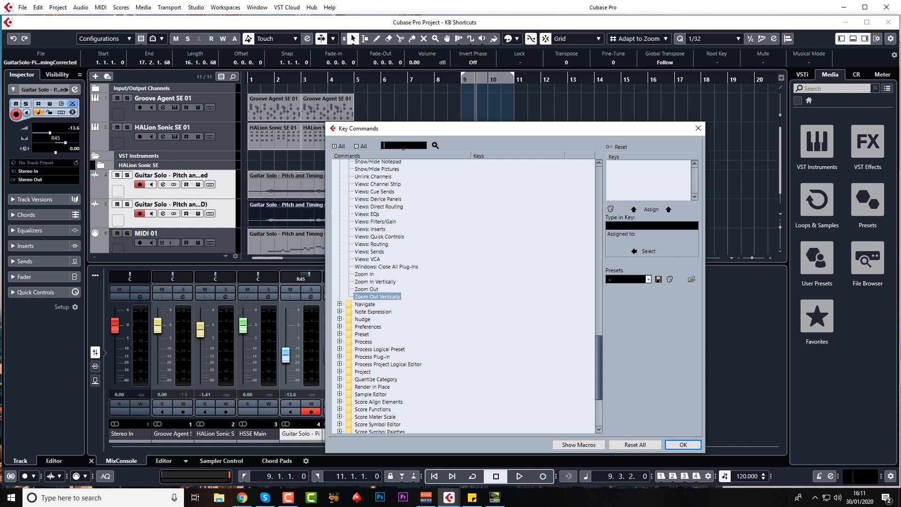
type("qu")
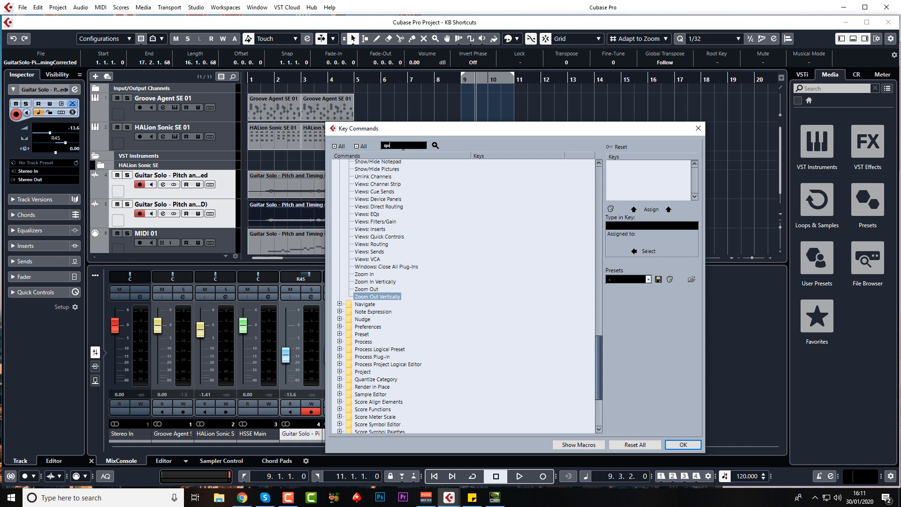
type("quantize")
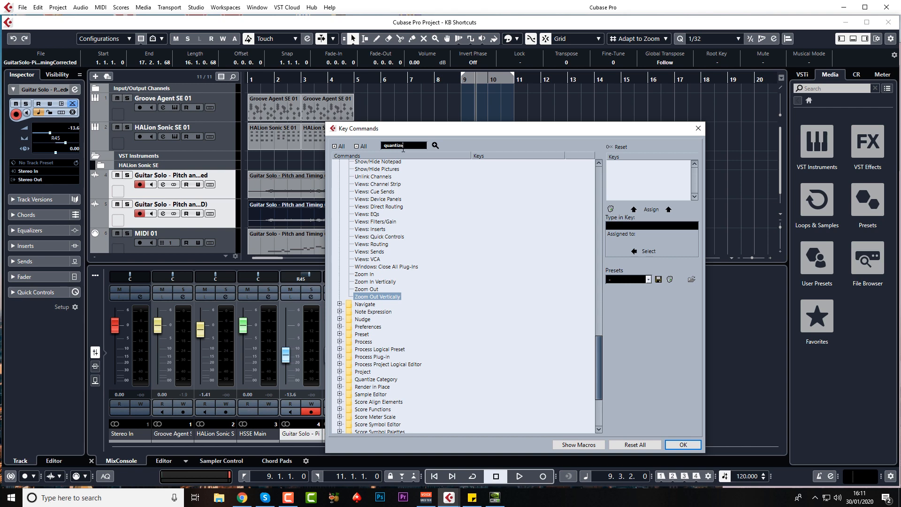